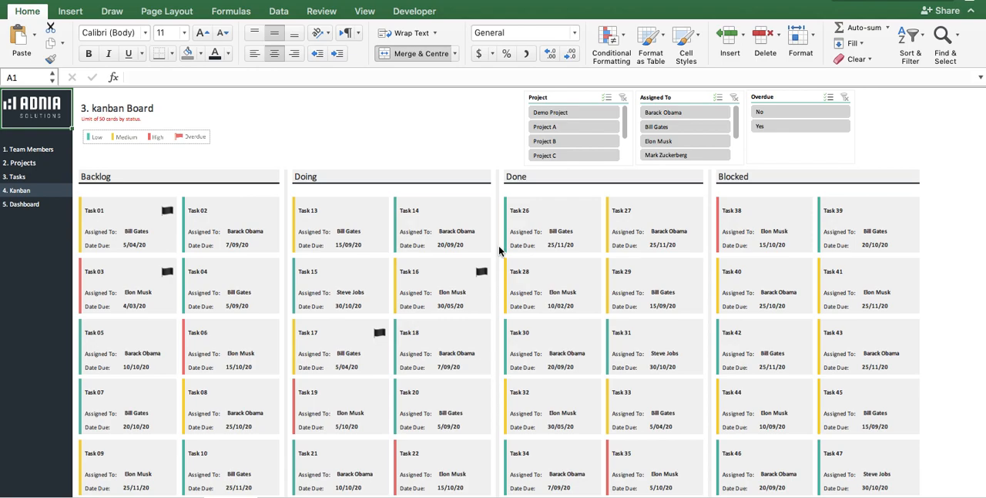
{"action": "mouse_move", "coordinate": [191, 123]}
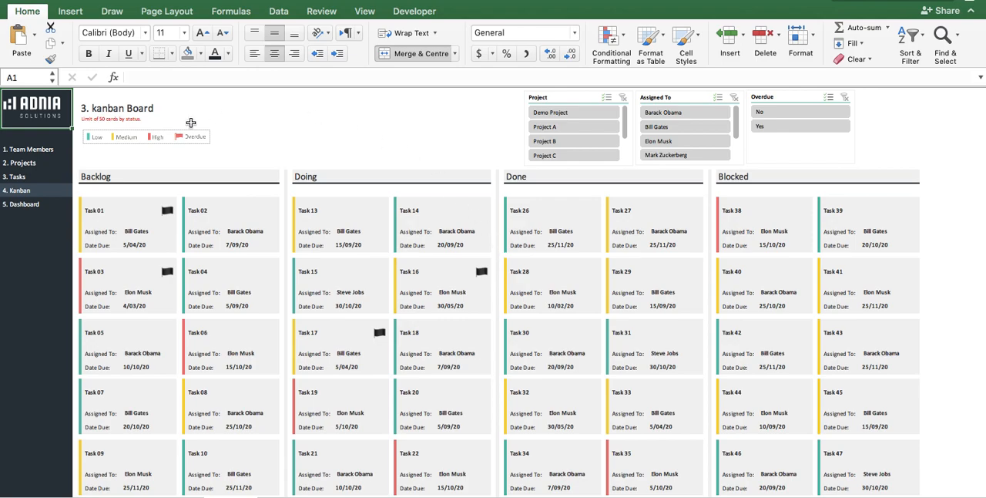
Add Mark Zuckerberg below Steve Jobs in the Team Members table.
{"action": "left_click", "coordinate": [28, 148]}
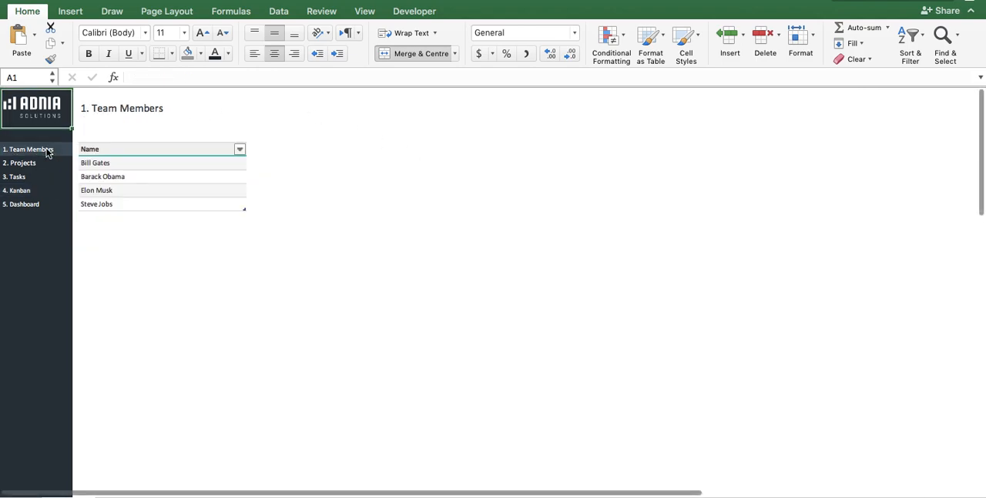
{"action": "mouse_move", "coordinate": [206, 168]}
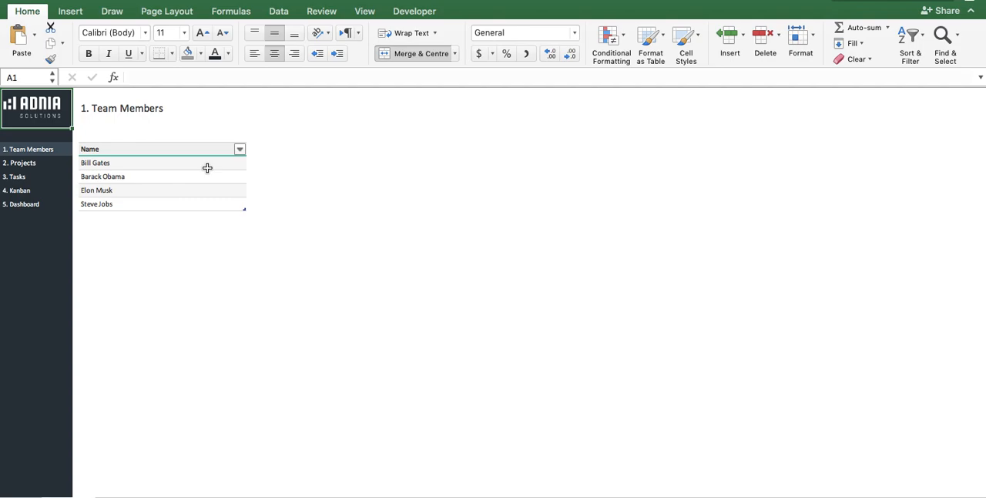
{"action": "mouse_move", "coordinate": [205, 177]}
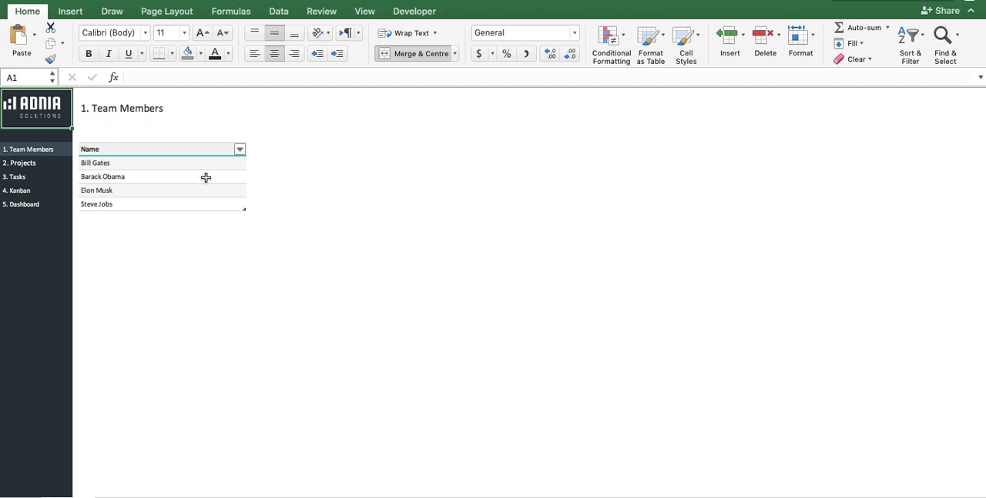
{"action": "left_click", "coordinate": [162, 218]}
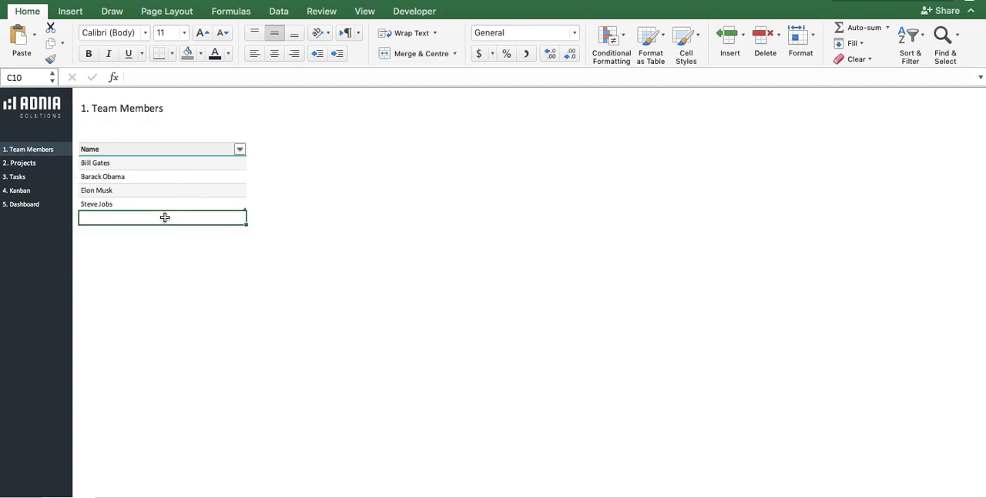
{"action": "type", "text": "Mark Zucke"}
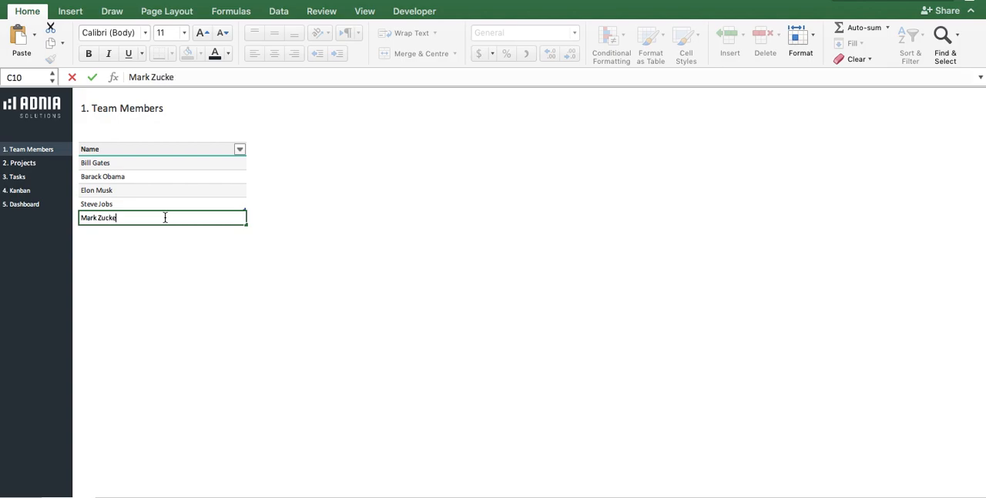
{"action": "key", "text": "Return"}
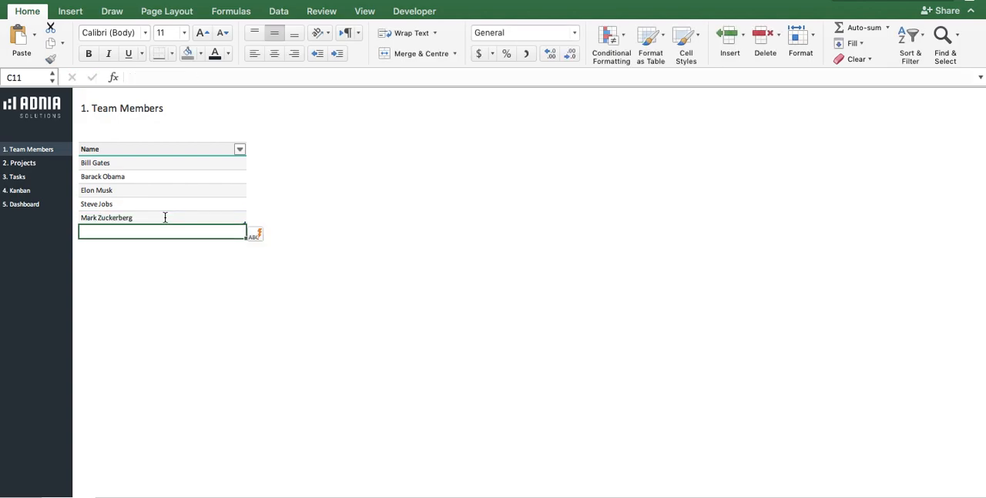
{"action": "left_click", "coordinate": [19, 163]}
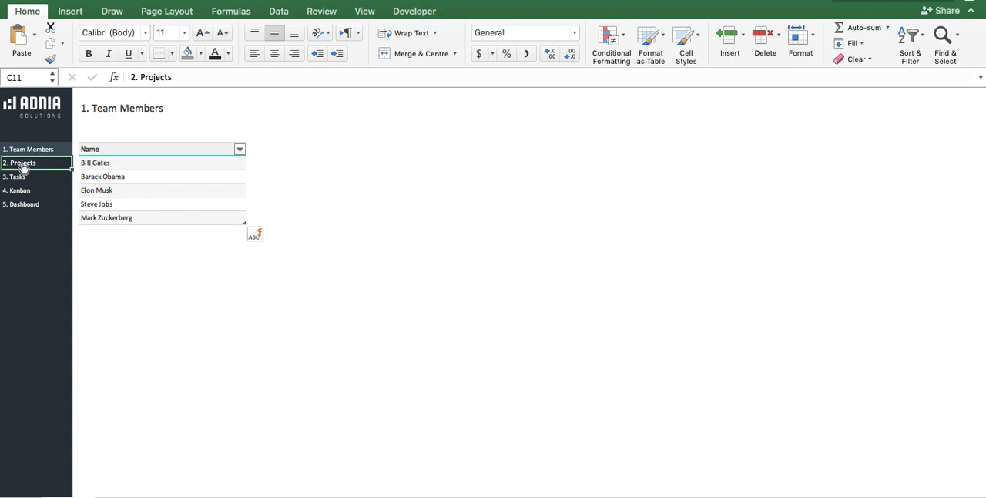
Enter Demo Project under Project D in the Projects table.
{"action": "left_click", "coordinate": [19, 162]}
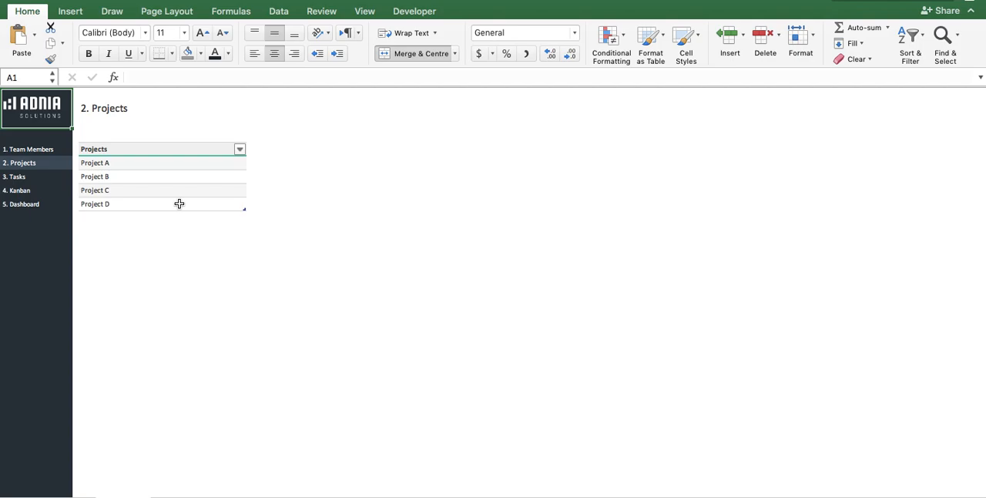
{"action": "left_click", "coordinate": [129, 218]}
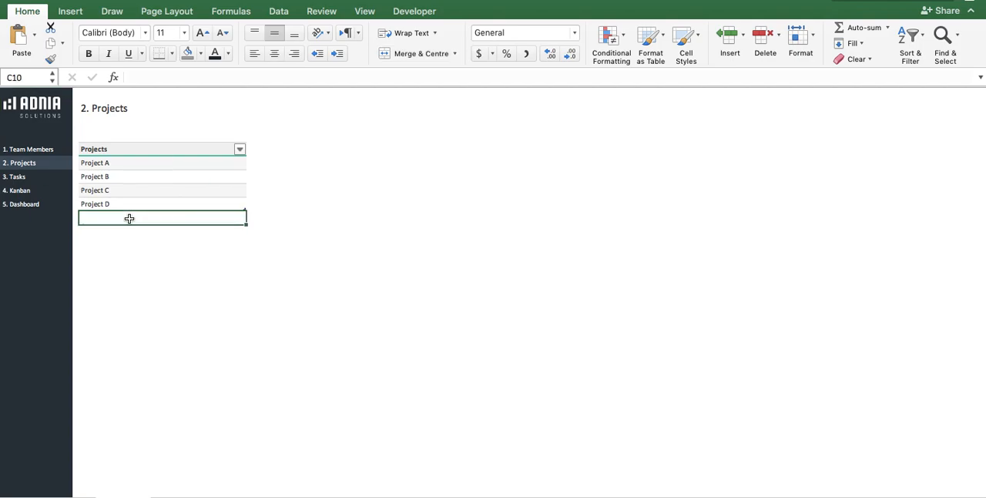
{"action": "type", "text": "Demo Project"}
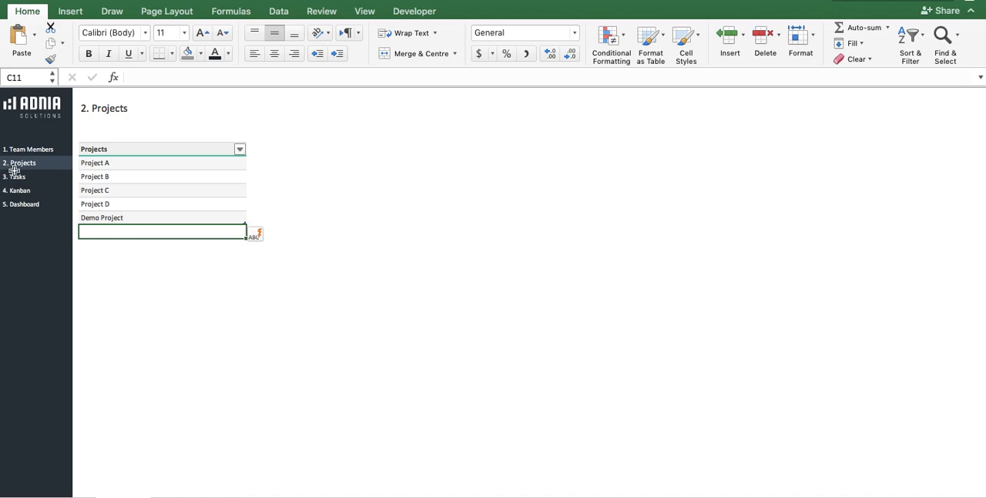
{"action": "left_click", "coordinate": [17, 176]}
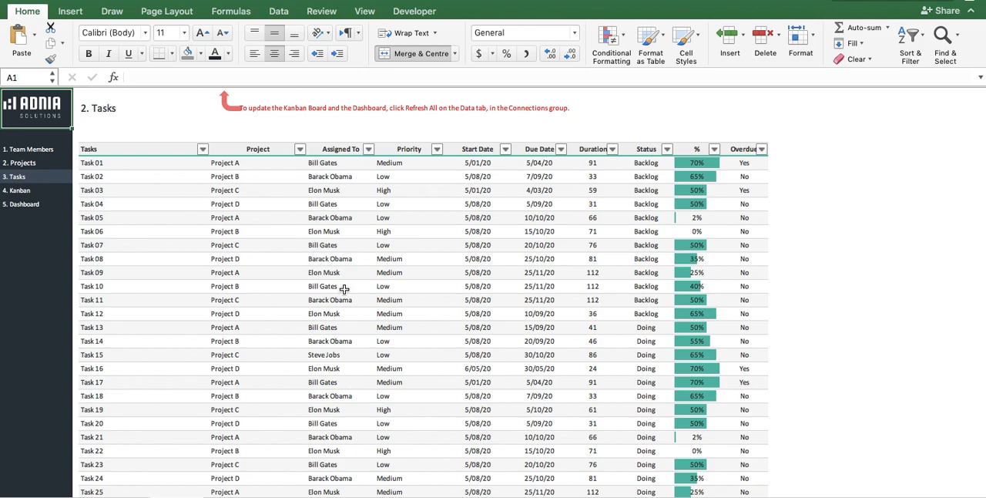
Scroll the Tasks table down to its last row, Task 50.
{"action": "scroll", "scroll_direction": "down", "scroll_amount": 3}
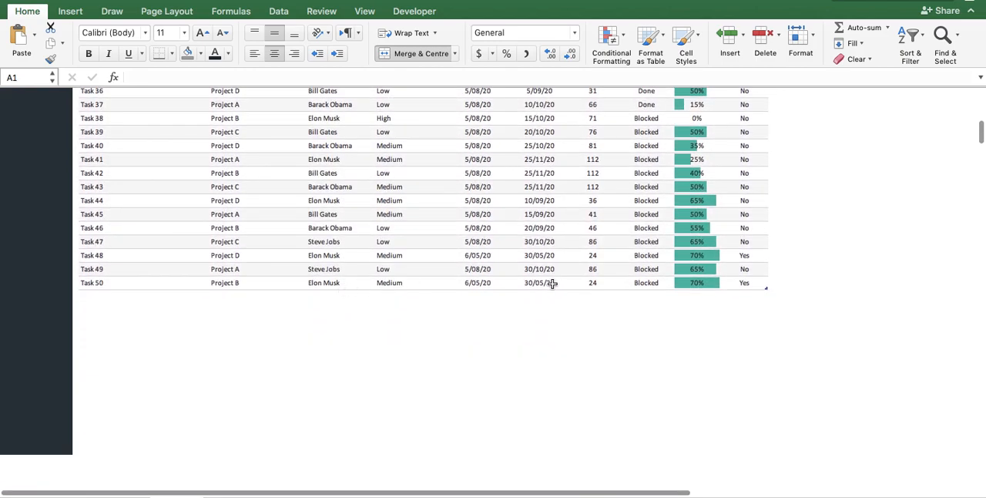
Add Demo Task below Task 50 for Demo Project, Mark Zuckerberg, Medium priority.
{"action": "left_click", "coordinate": [143, 296]}
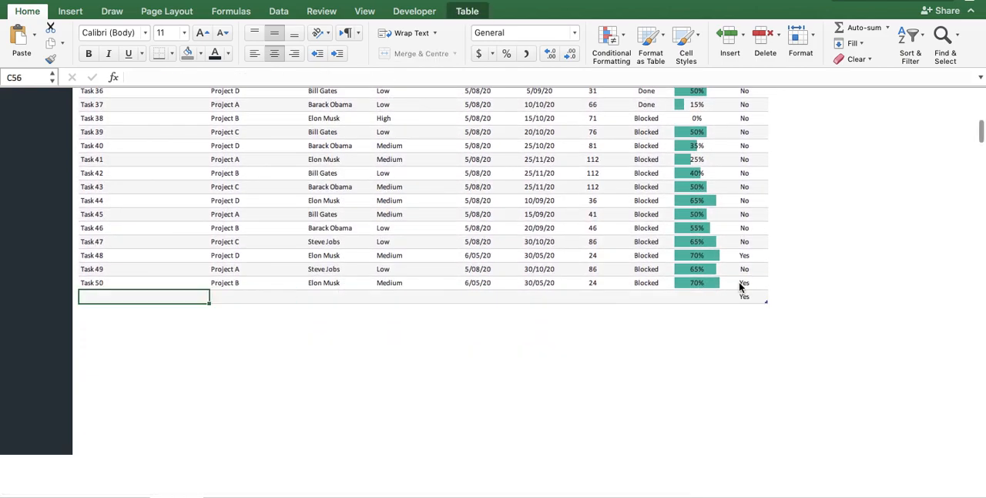
{"action": "type", "text": "Demo Tas"}
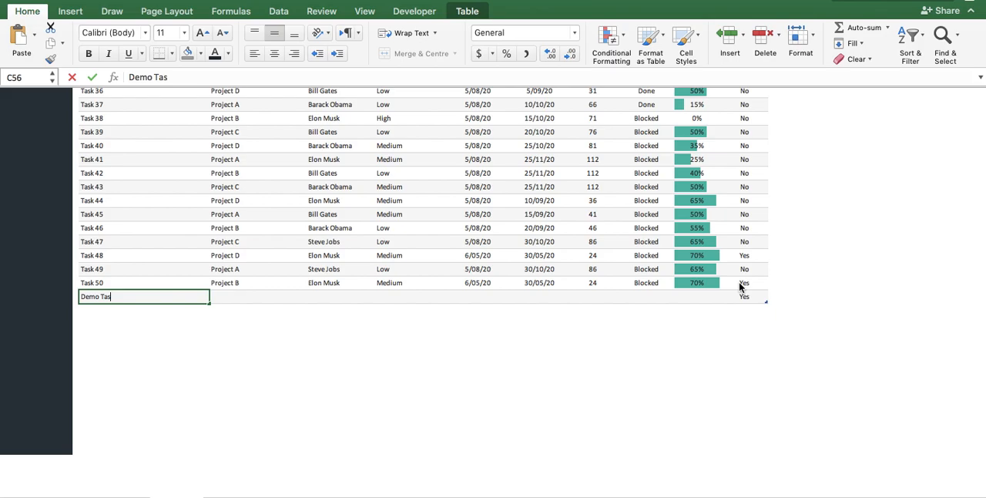
{"action": "type", "text": "k"}
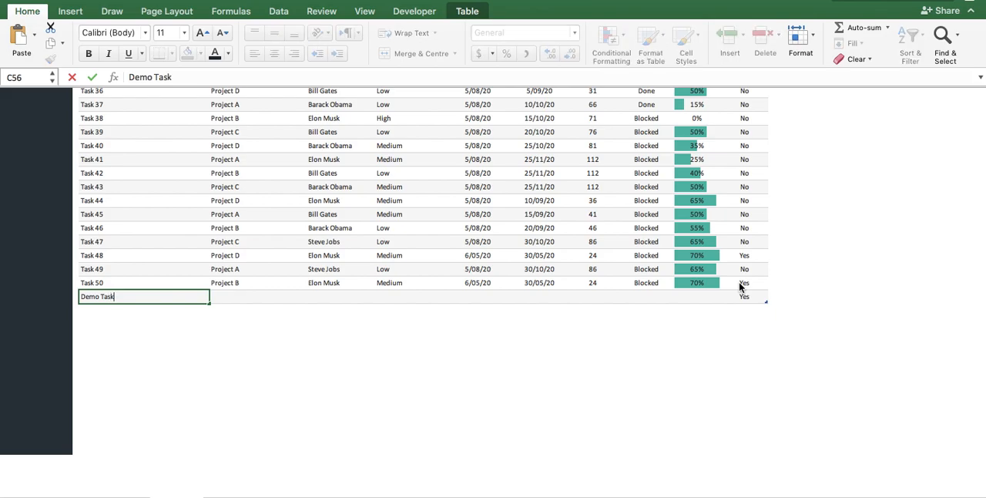
{"action": "key", "text": "Tab"}
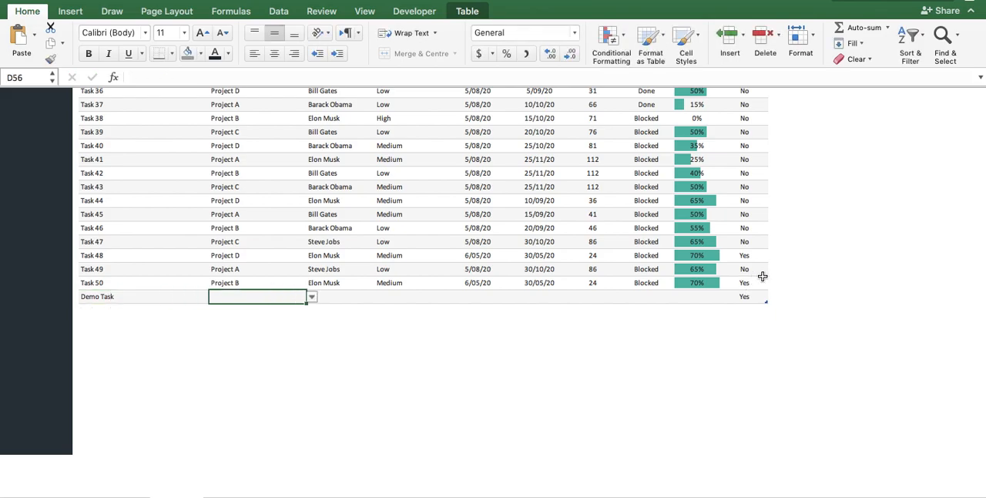
{"action": "left_click", "coordinate": [311, 296]}
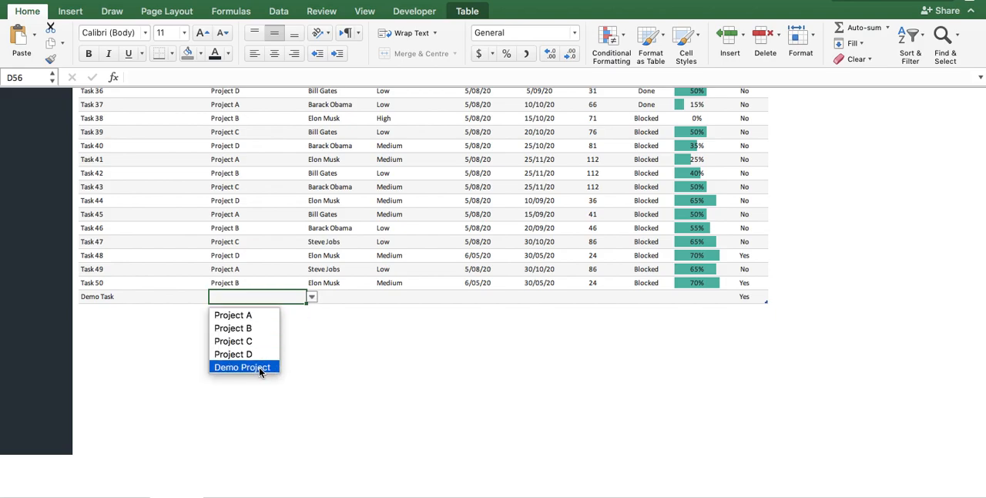
{"action": "left_click", "coordinate": [242, 367]}
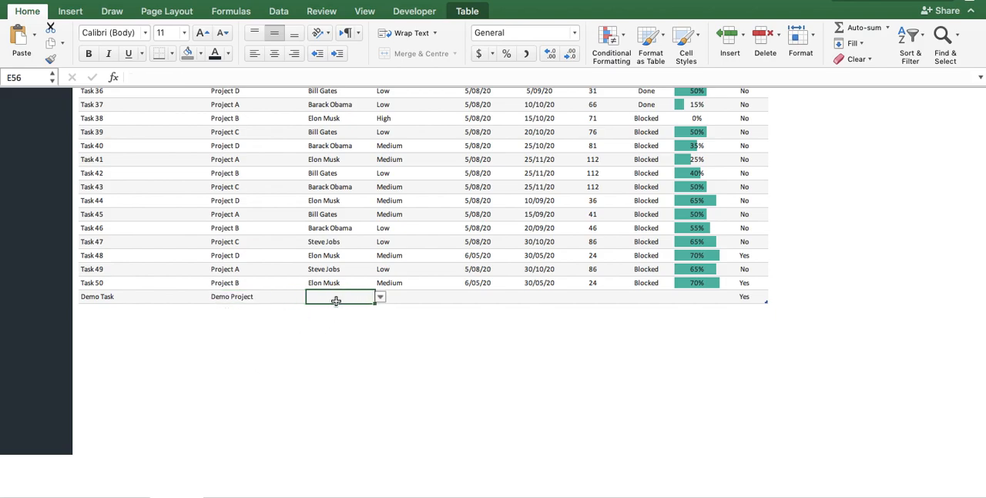
{"action": "left_click", "coordinate": [378, 296]}
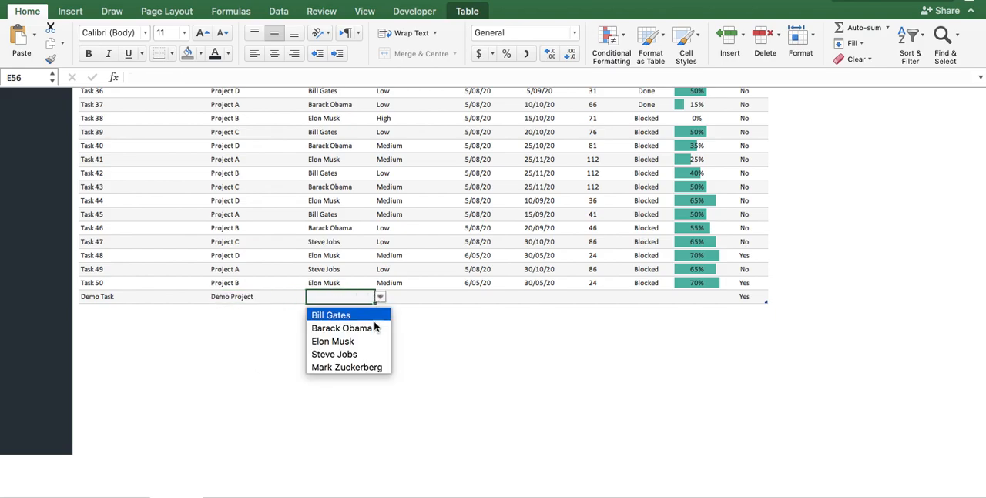
{"action": "left_click", "coordinate": [347, 367]}
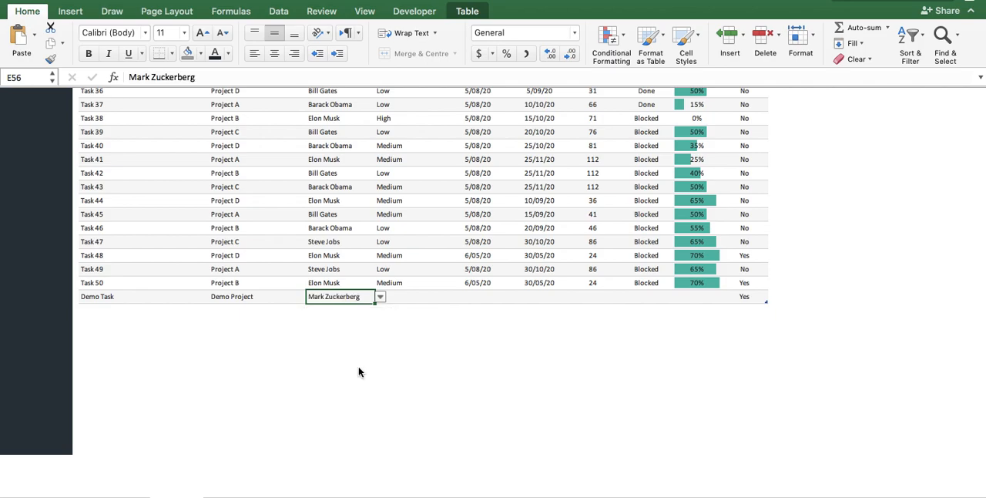
{"action": "mouse_move", "coordinate": [403, 294]}
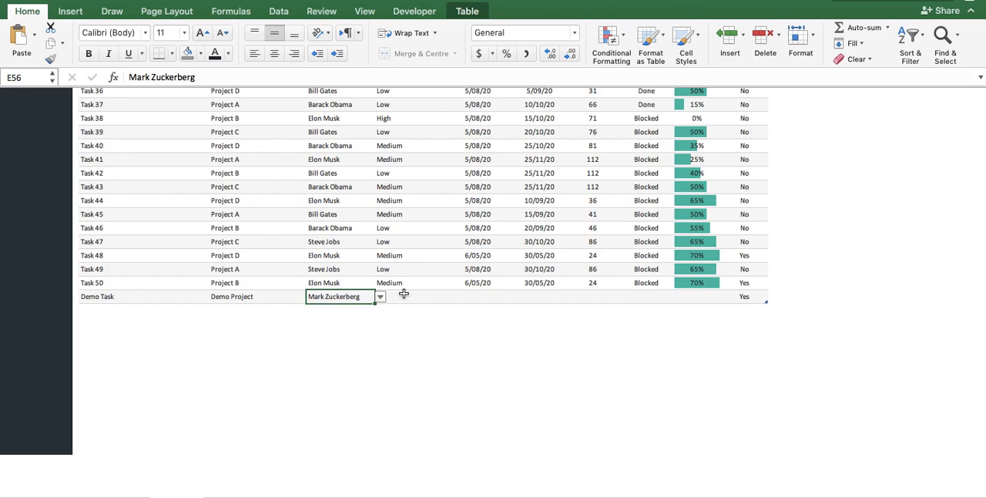
{"action": "key", "text": "tab"}
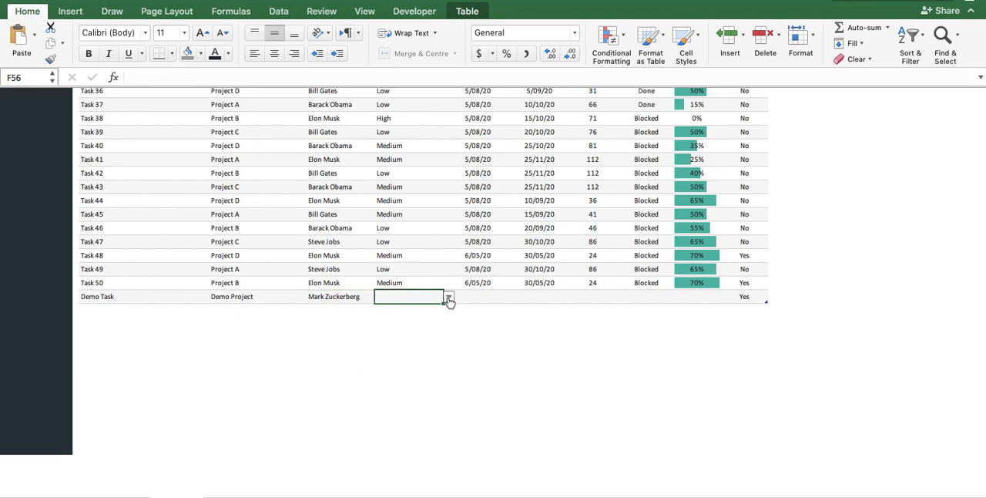
{"action": "left_click", "coordinate": [448, 297]}
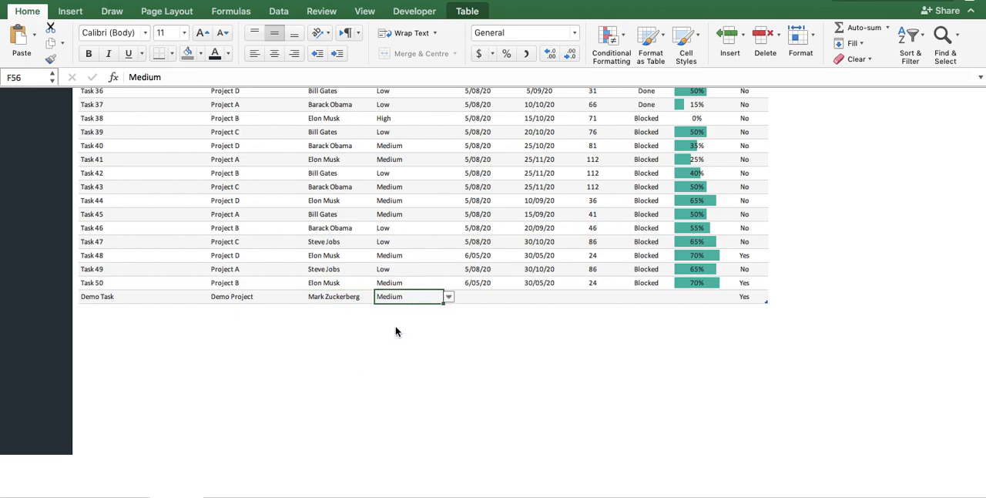
{"action": "mouse_move", "coordinate": [479, 296]}
{"action": "type", "text": "13/"}
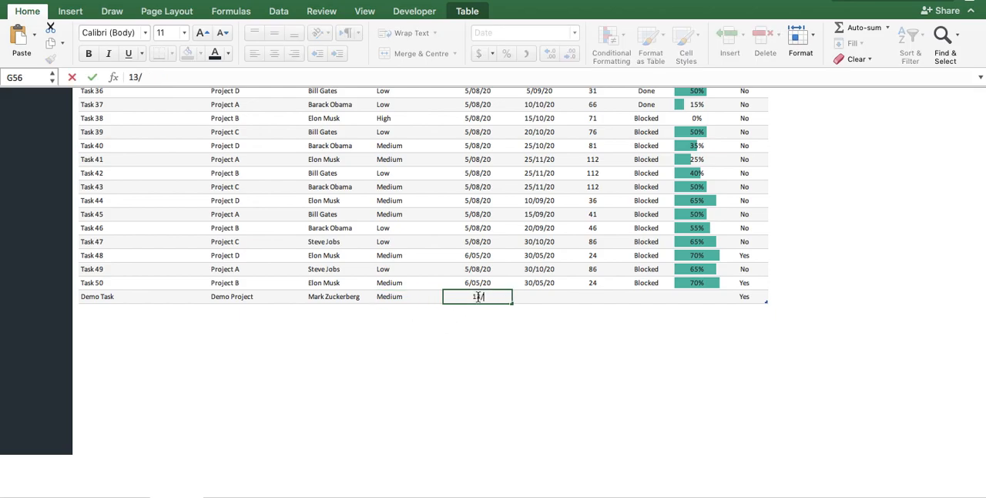
Give Demo Task due date 31/07/2020, status Doing and 10% progress.
{"action": "type", "text": "07/2020"}
{"action": "left_click", "coordinate": [540, 296]}
{"action": "type", "text": "3"}
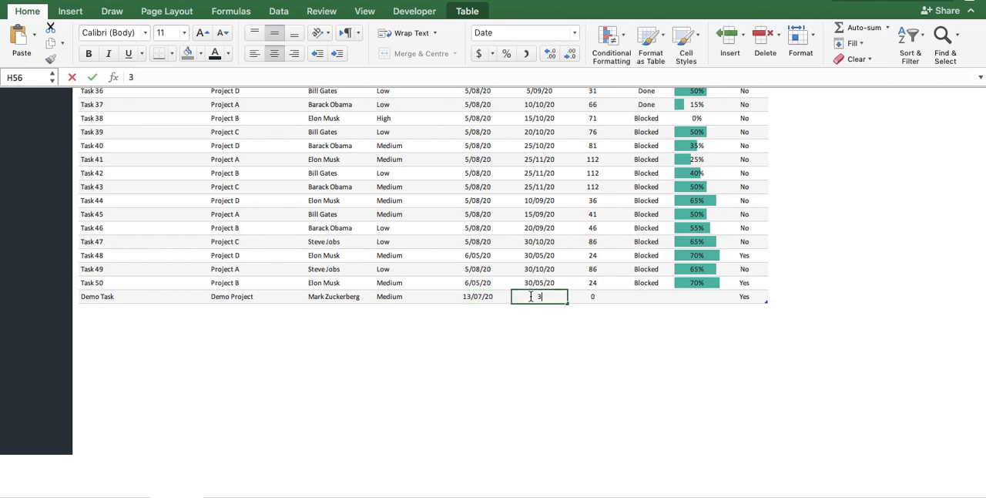
{"action": "type", "text": "1/07"}
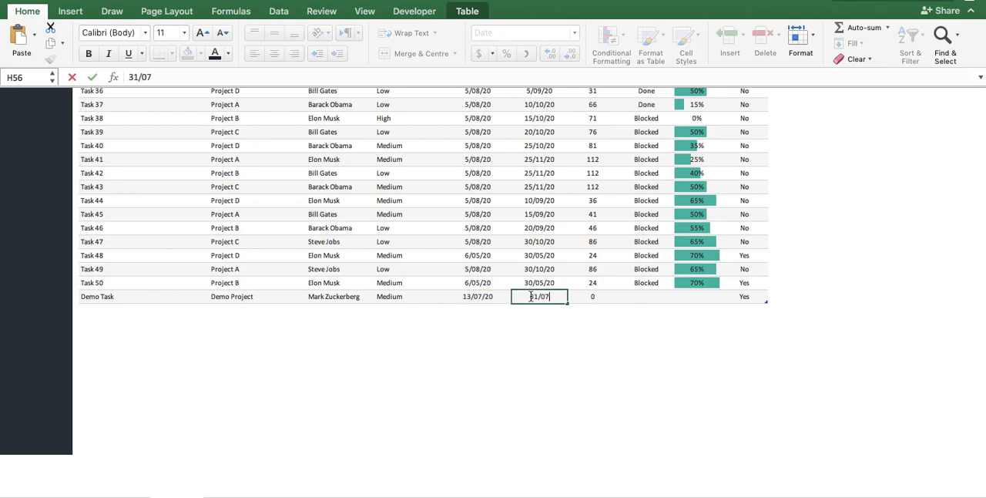
{"action": "type", "text": "/2020"}
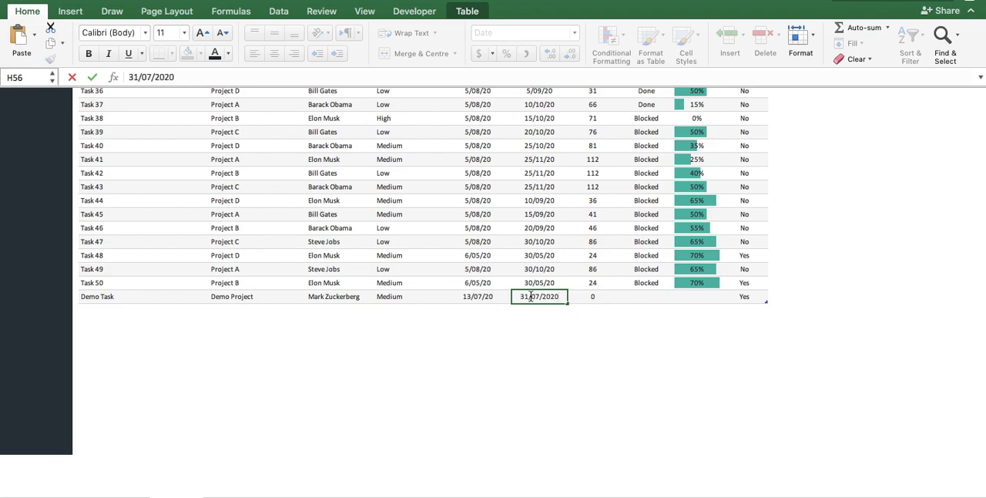
{"action": "left_click", "coordinate": [592, 296]}
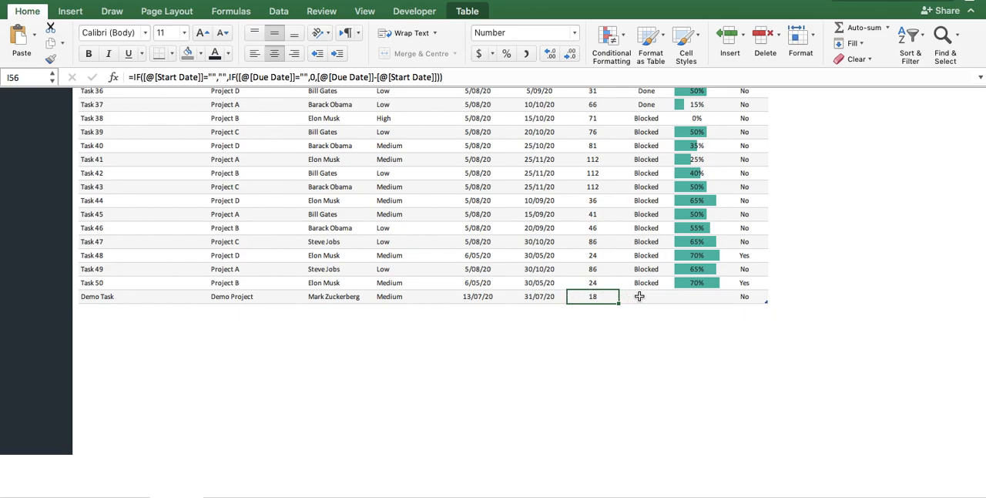
{"action": "left_click", "coordinate": [645, 295]}
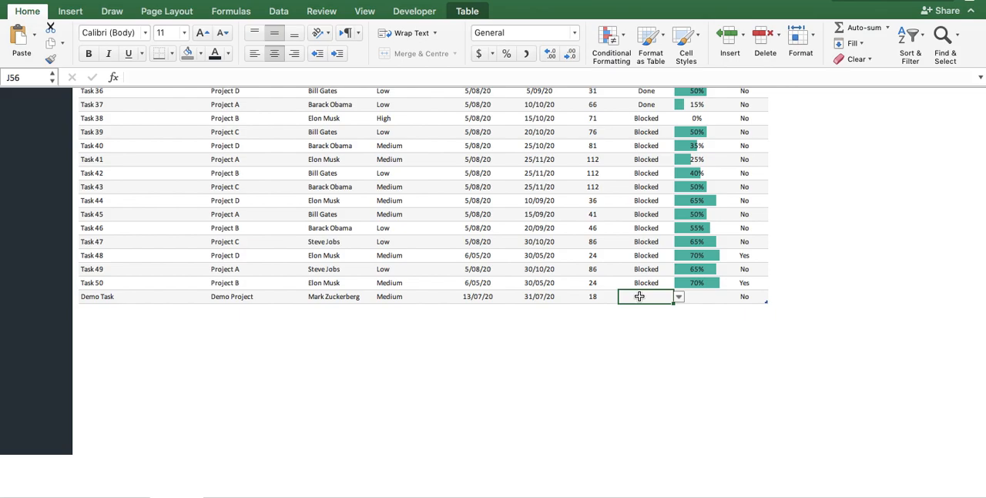
{"action": "left_click", "coordinate": [677, 297]}
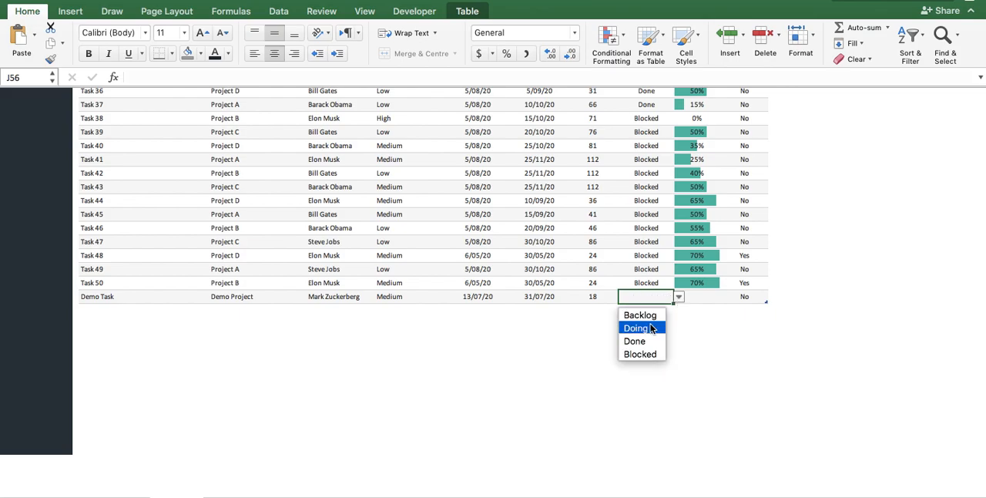
{"action": "left_click", "coordinate": [636, 327]}
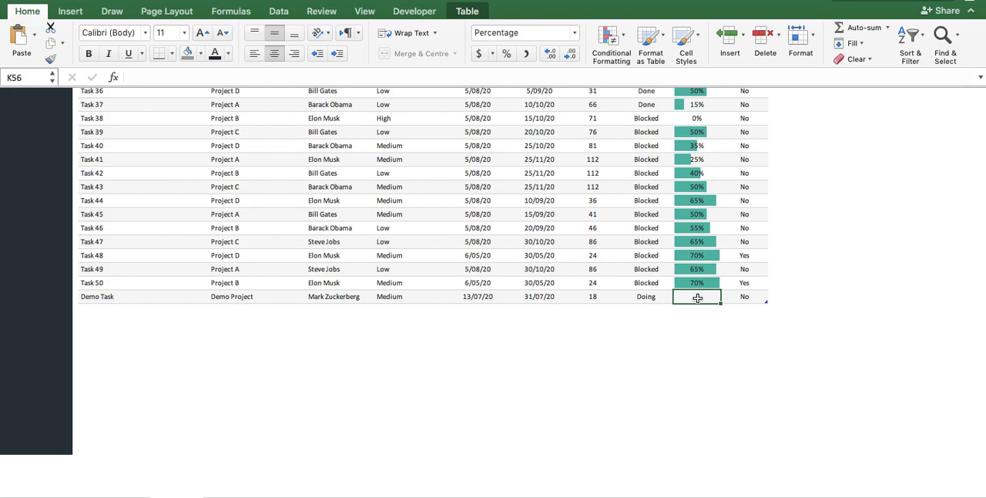
{"action": "type", "text": "10%"}
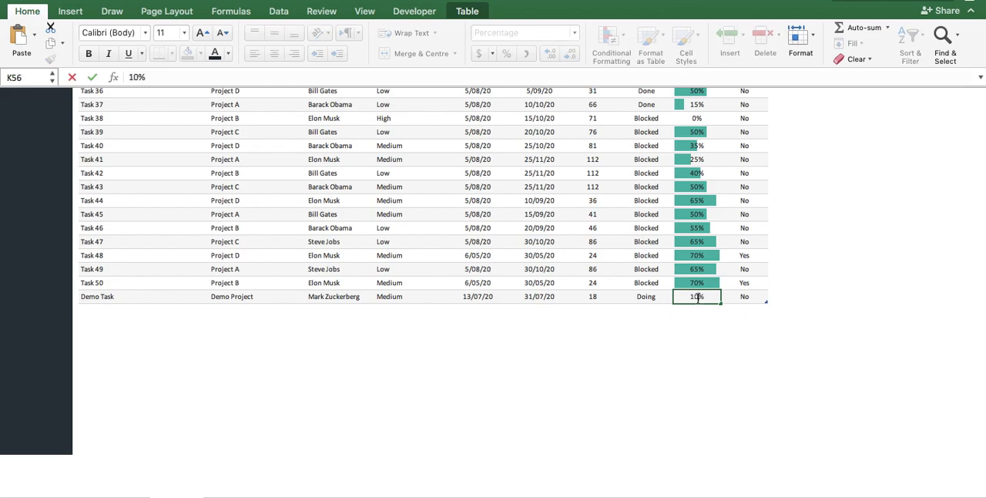
{"action": "key", "text": "Return"}
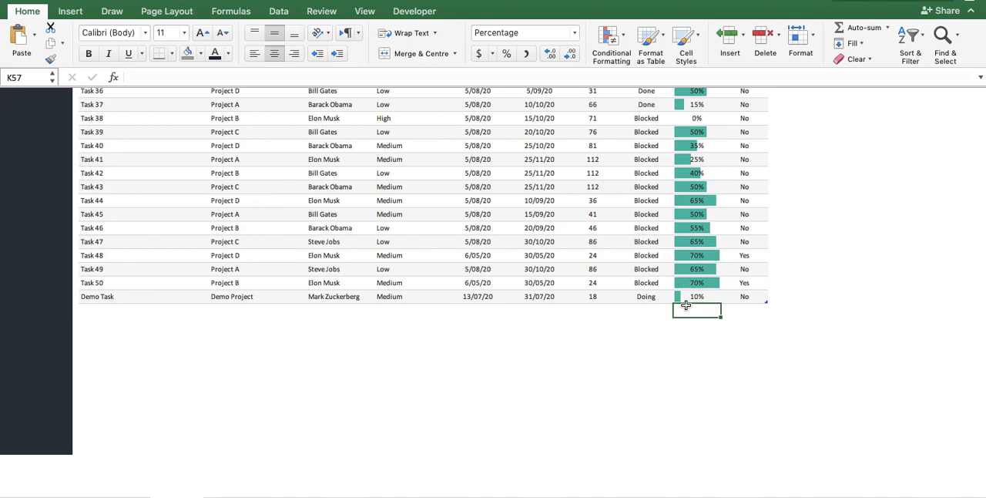
Scroll back up to Task 01 and show the Data ribbon.
{"action": "scroll", "scroll_direction": "up", "scroll_amount": 3}
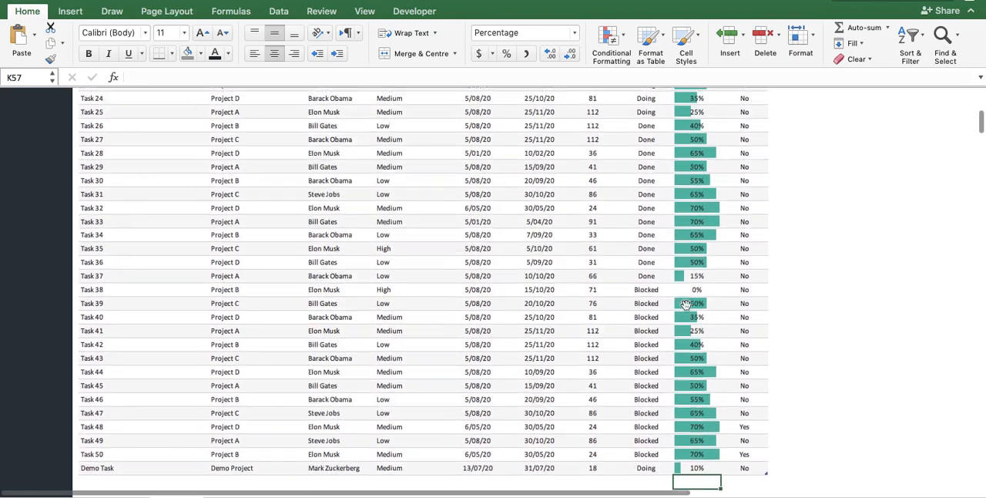
{"action": "scroll", "scroll_direction": "up", "scroll_amount": 3}
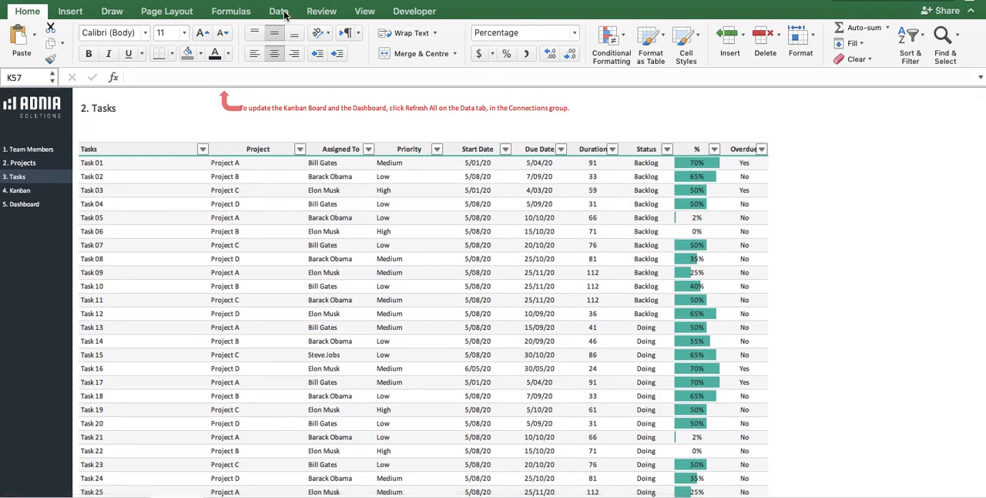
{"action": "left_click", "coordinate": [278, 10]}
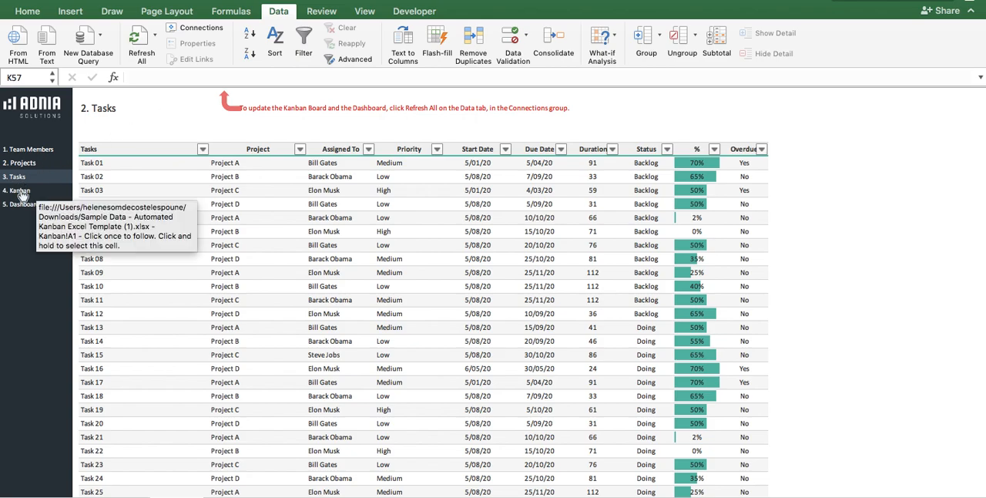
Switch to the 4. Kanban board sheet.
{"action": "left_click", "coordinate": [17, 190]}
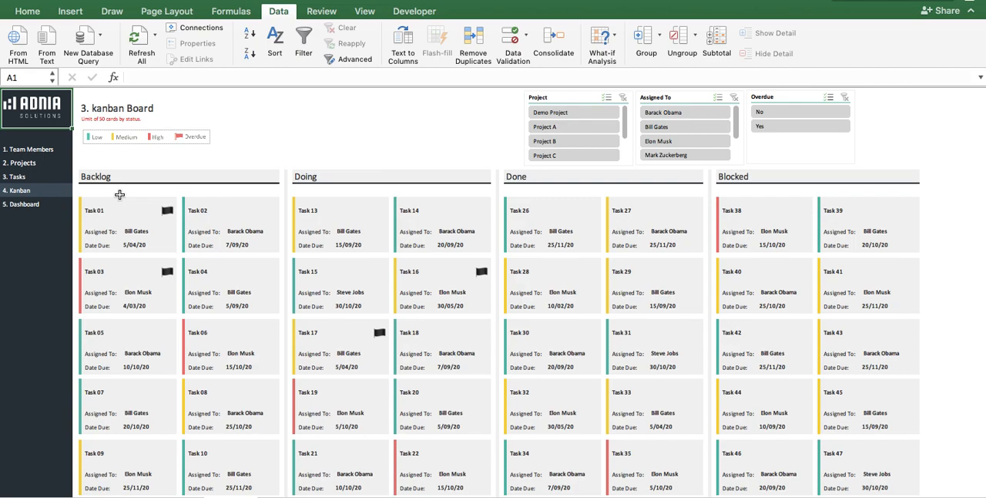
{"action": "mouse_move", "coordinate": [119, 182]}
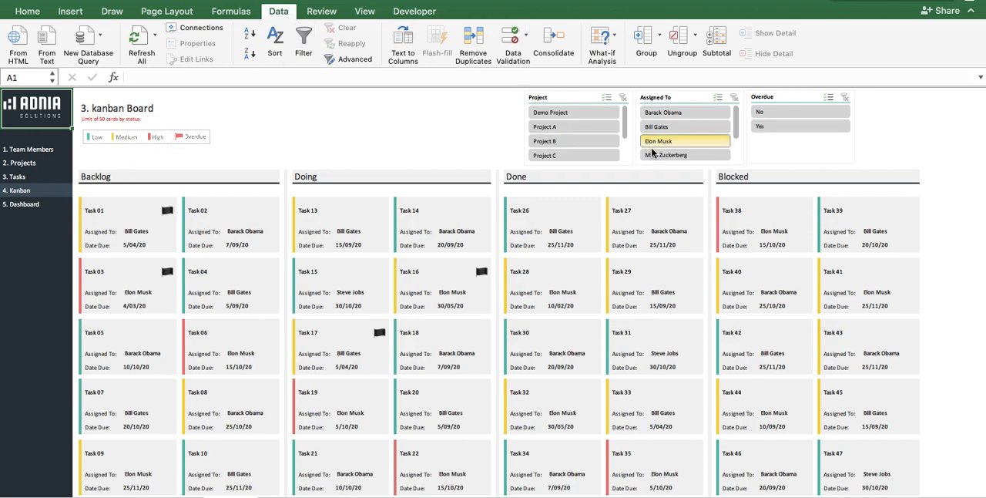
Filter the board to Mark Zuckerberg's cards, clear it, then show only non-overdue cards.
{"action": "left_click", "coordinate": [684, 154]}
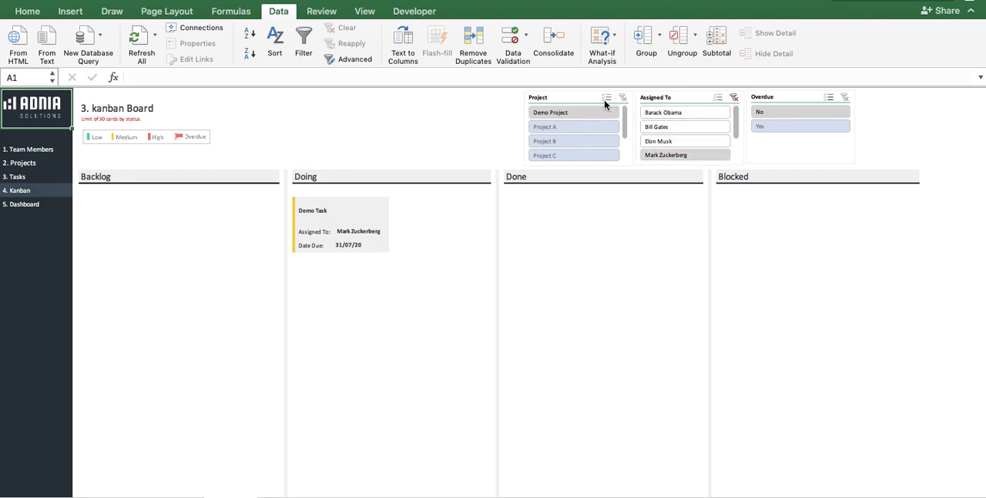
{"action": "left_click", "coordinate": [550, 112]}
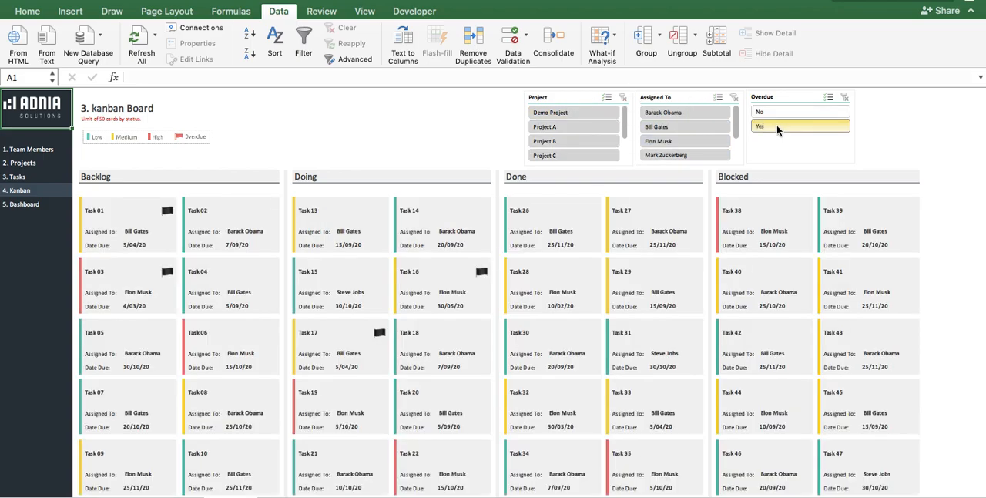
{"action": "left_click", "coordinate": [800, 125]}
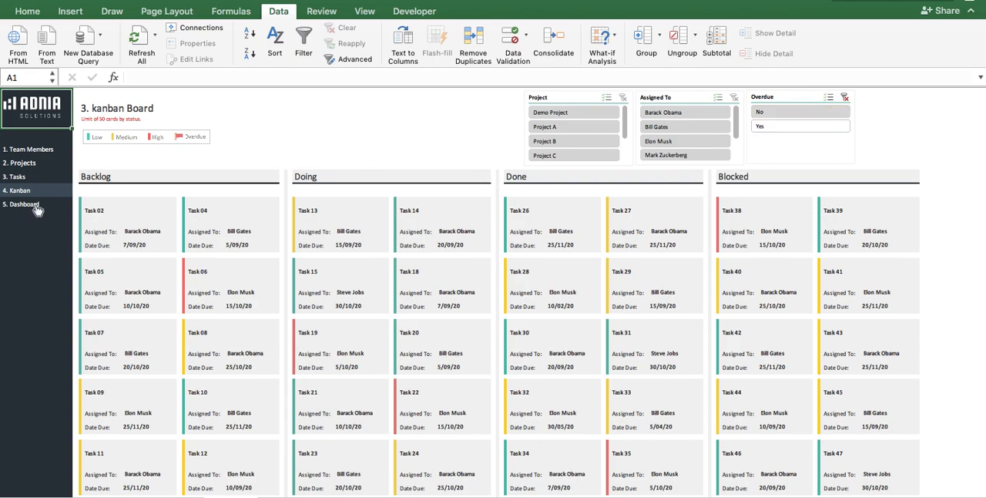
Switch to the 5. Dashboard sheet showing 51 cards, 47% progress, 6 overdue.
{"action": "left_click", "coordinate": [23, 205]}
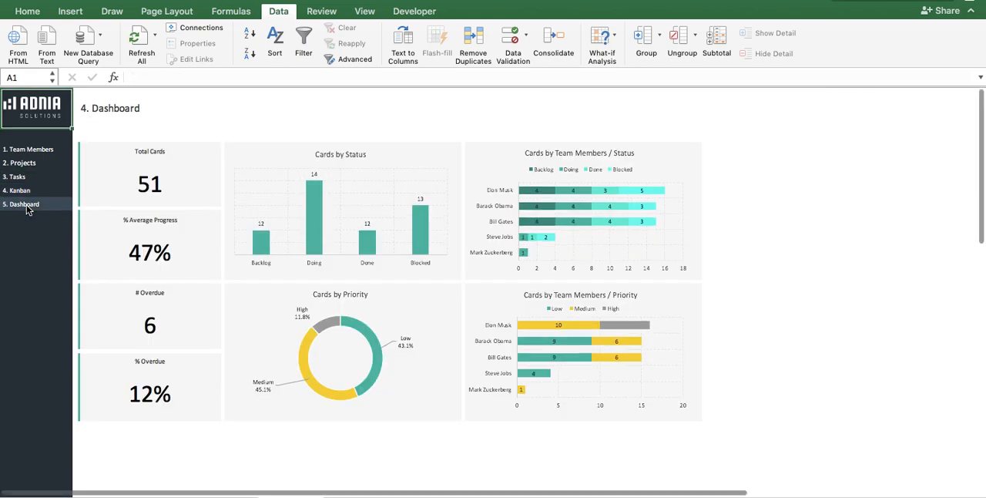
{"action": "mouse_move", "coordinate": [23, 203]}
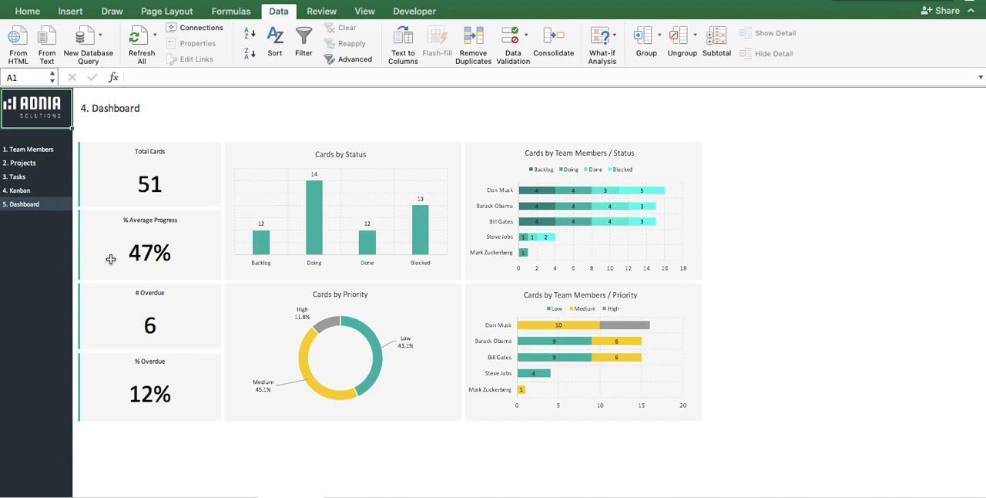
{"action": "mouse_move", "coordinate": [336, 225]}
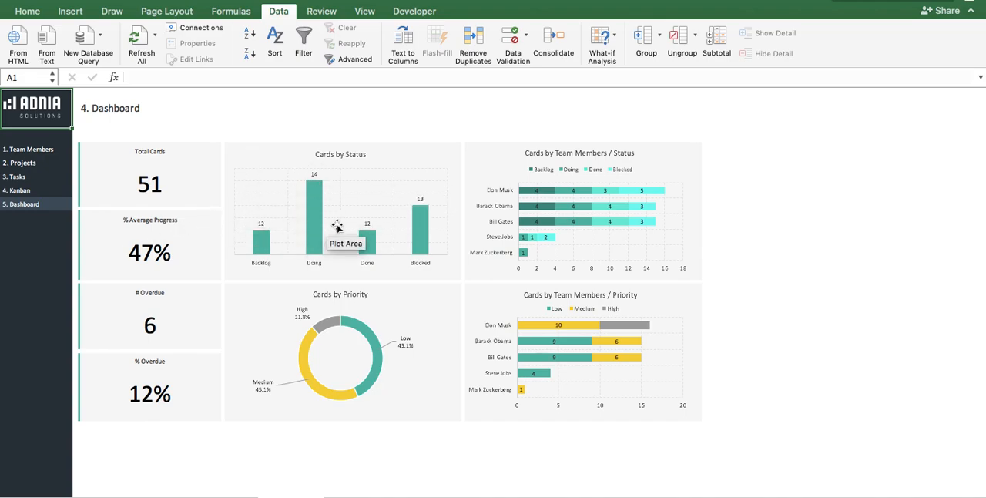
{"action": "mouse_move", "coordinate": [307, 271]}
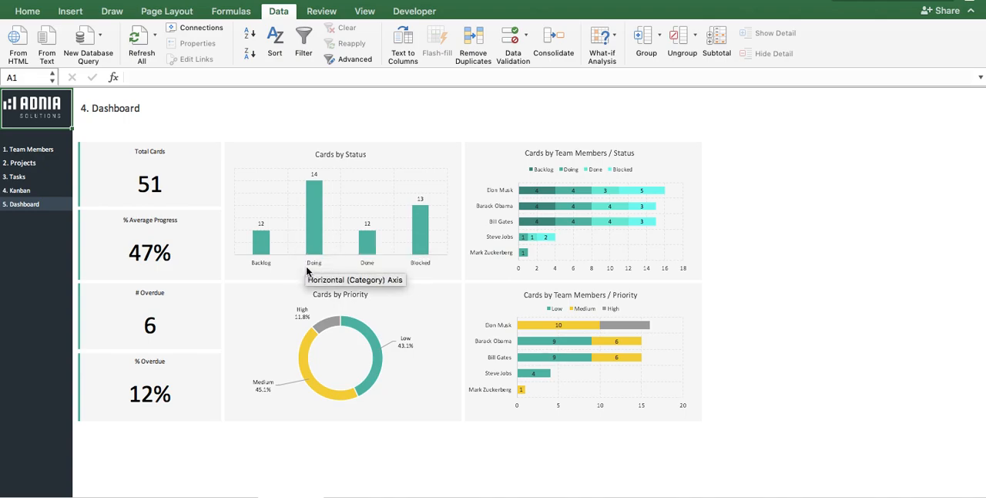
{"action": "mouse_move", "coordinate": [337, 352]}
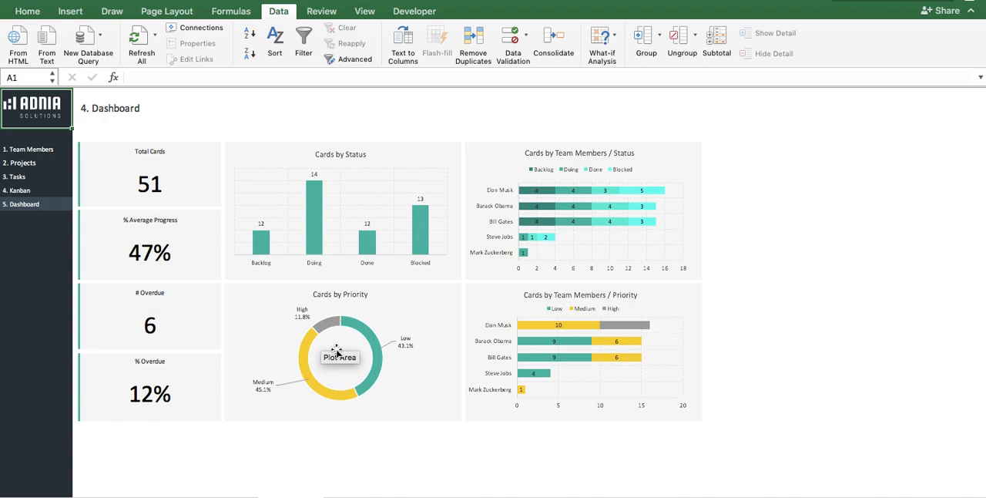
{"action": "mouse_move", "coordinate": [653, 254]}
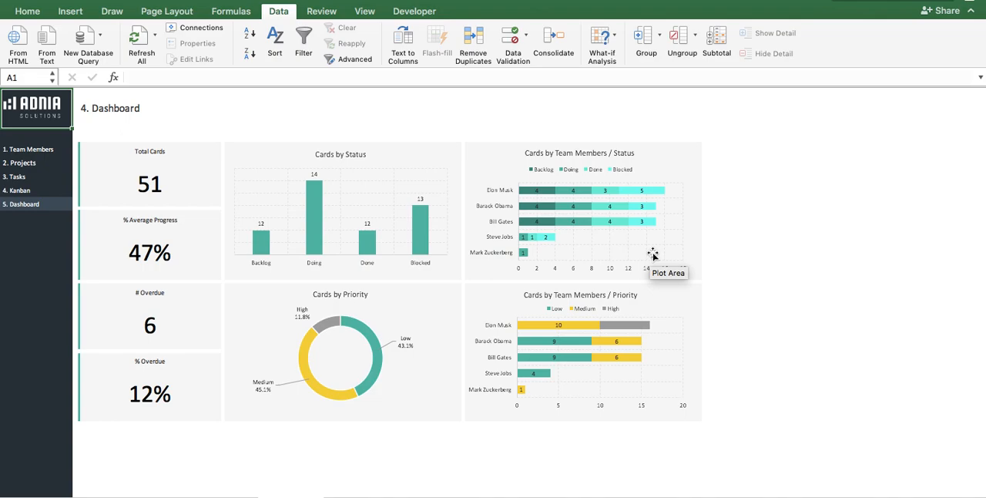
{"action": "mouse_move", "coordinate": [607, 219]}
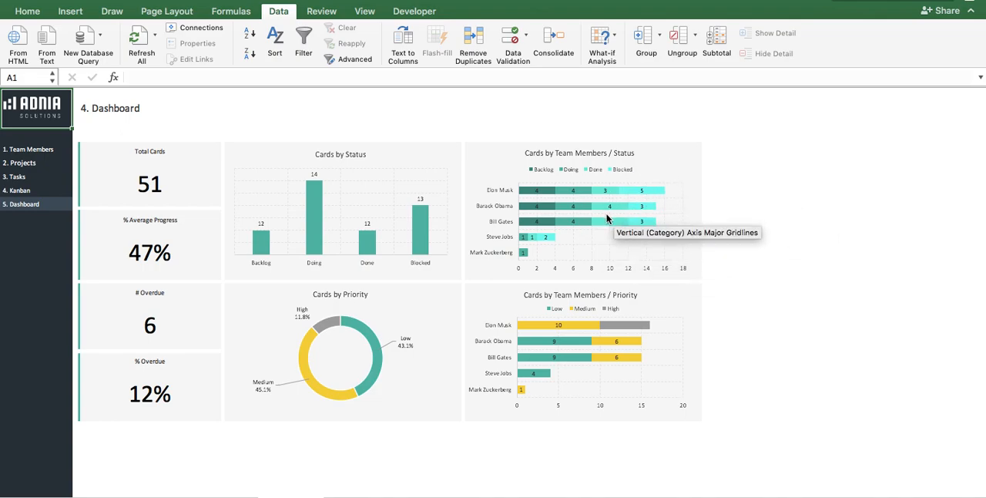
{"action": "mouse_move", "coordinate": [612, 324]}
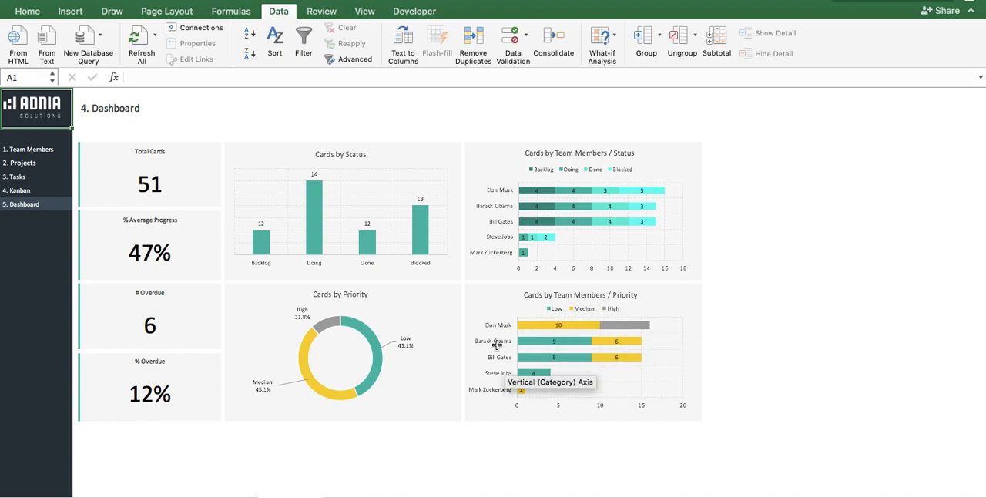
{"action": "mouse_move", "coordinate": [527, 435]}
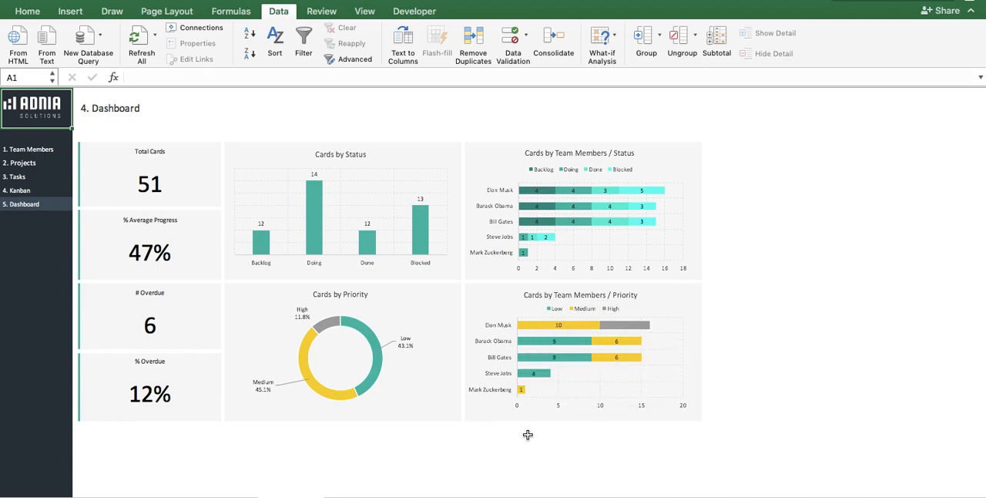